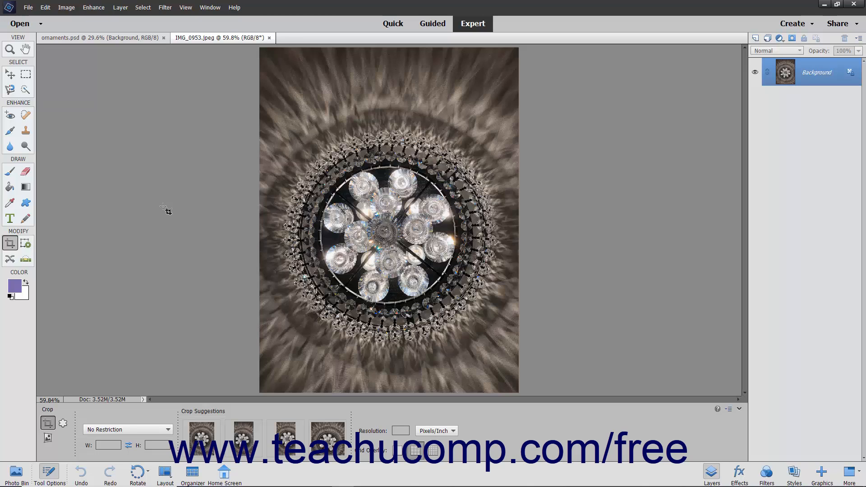
mouse_move(241, 196)
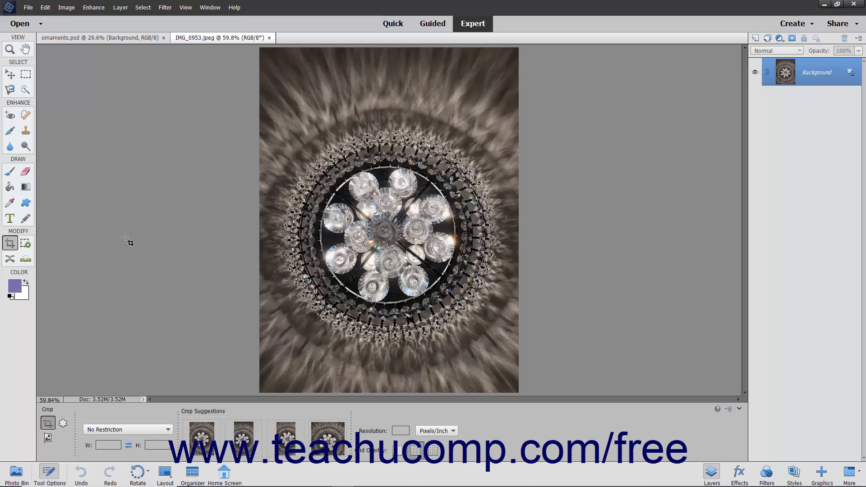
mouse_move(10, 243)
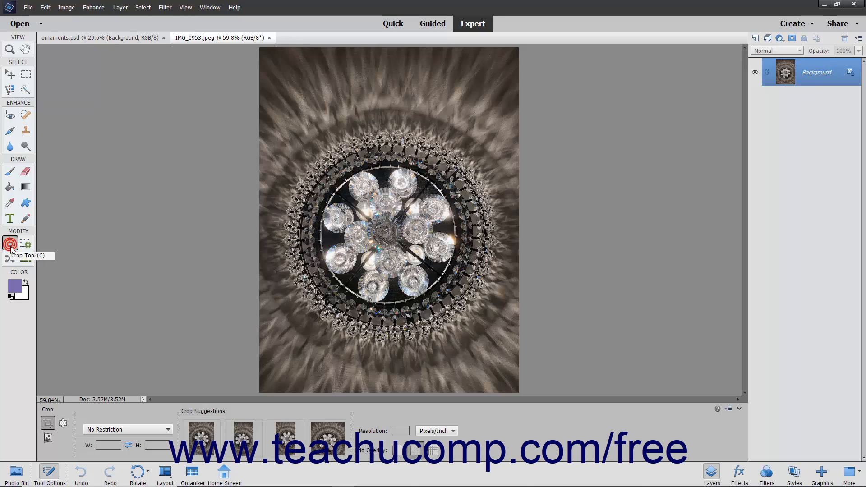
- Choose the Cookie Cutter tool and review the Sun 1 shape in the Custom Shape picker
click(9, 243)
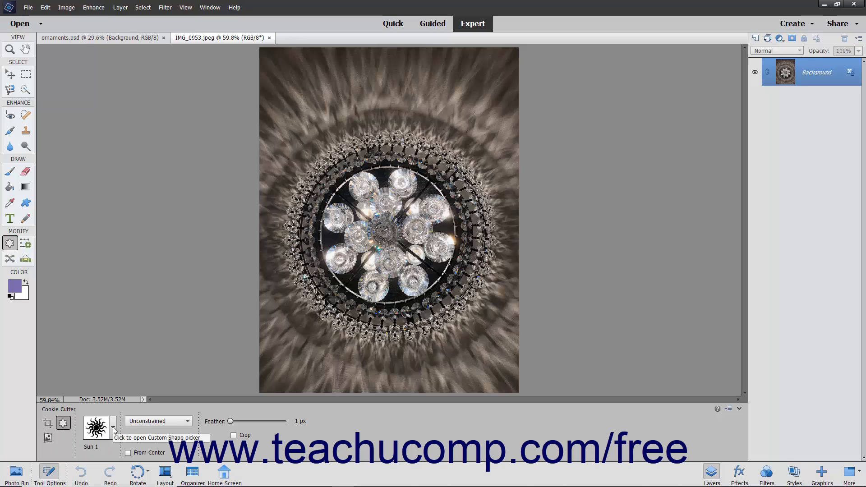
click(98, 428)
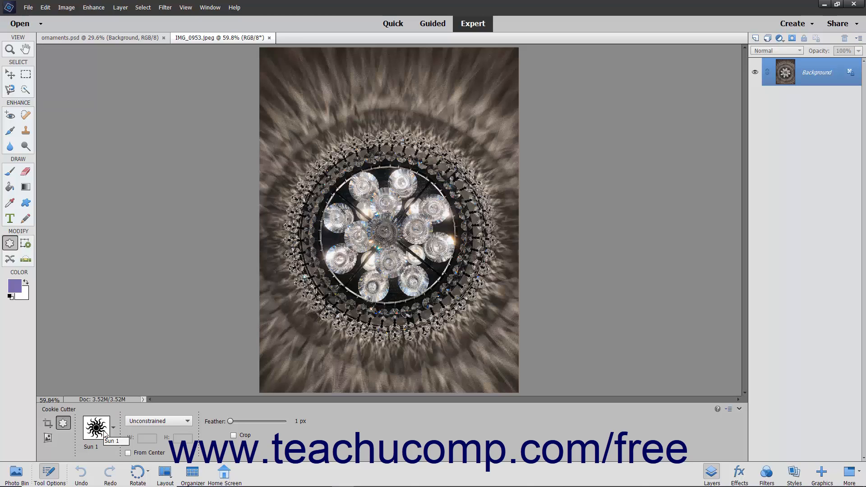
mouse_move(134, 432)
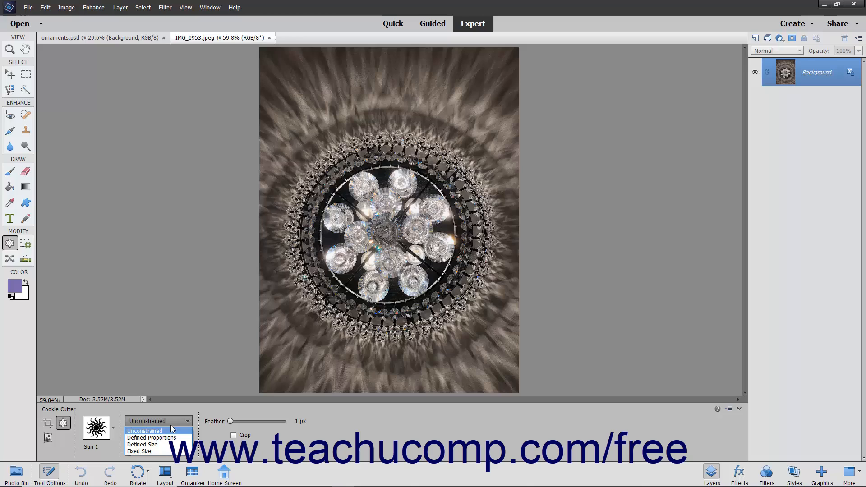
- Try Defined Size and Fixed Size for the sun shape, then settle on Defined Proportions
click(151, 438)
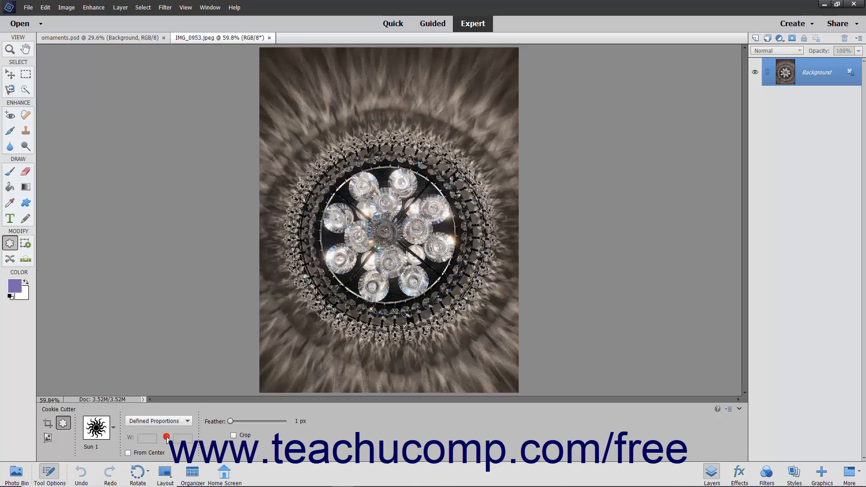
mouse_move(167, 438)
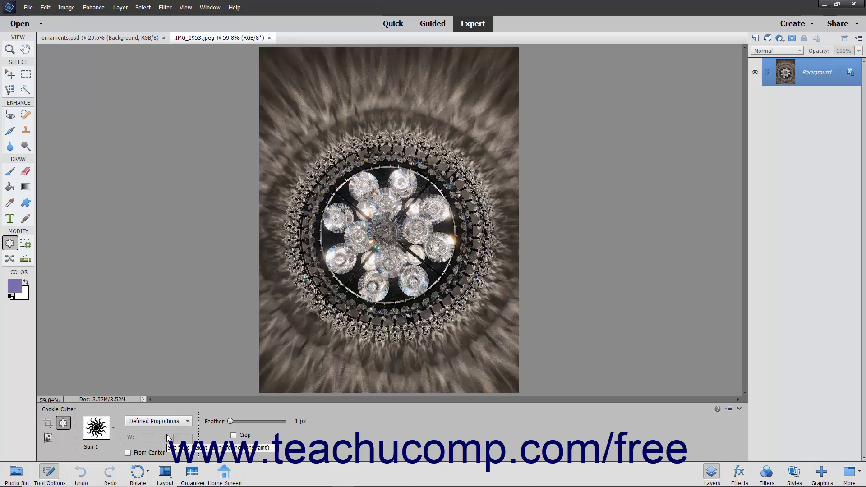
click(159, 421)
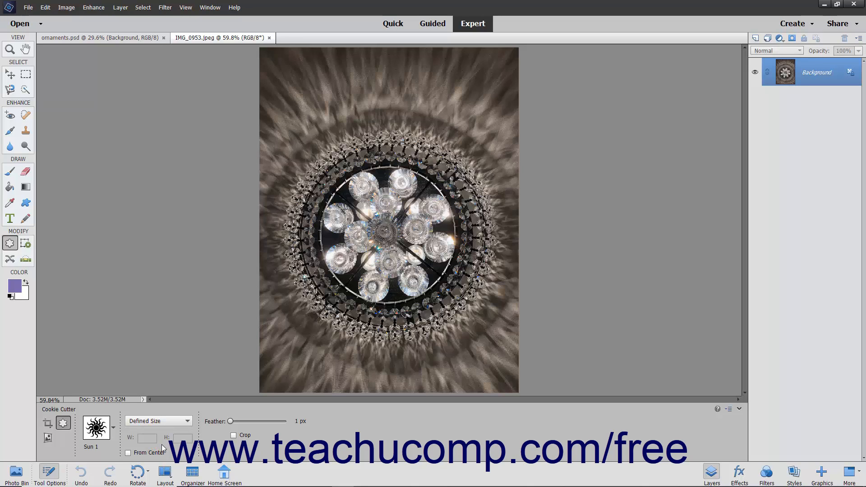
mouse_move(164, 434)
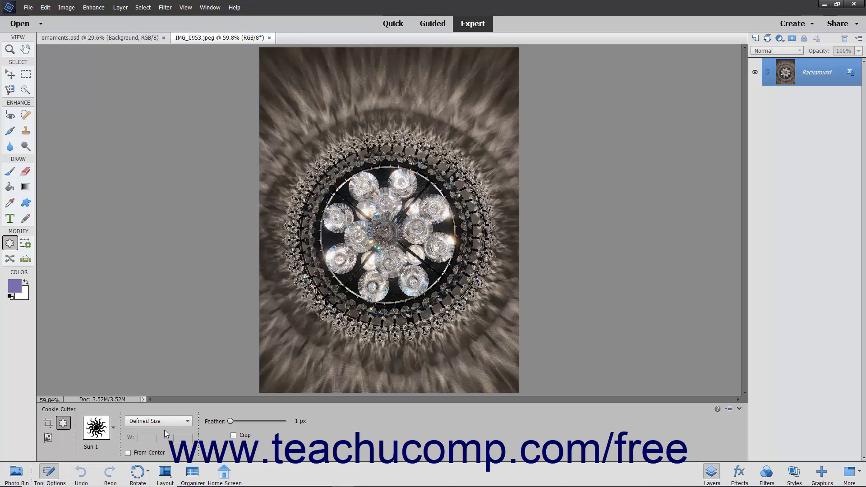
click(159, 421)
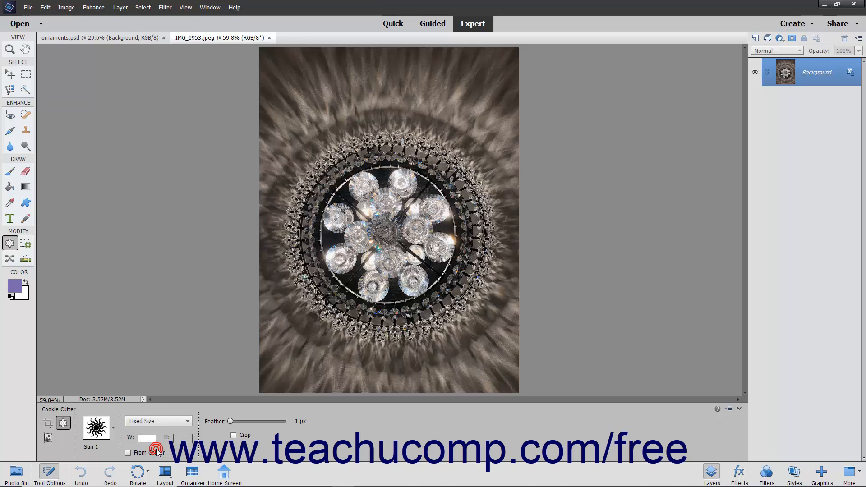
click(147, 438)
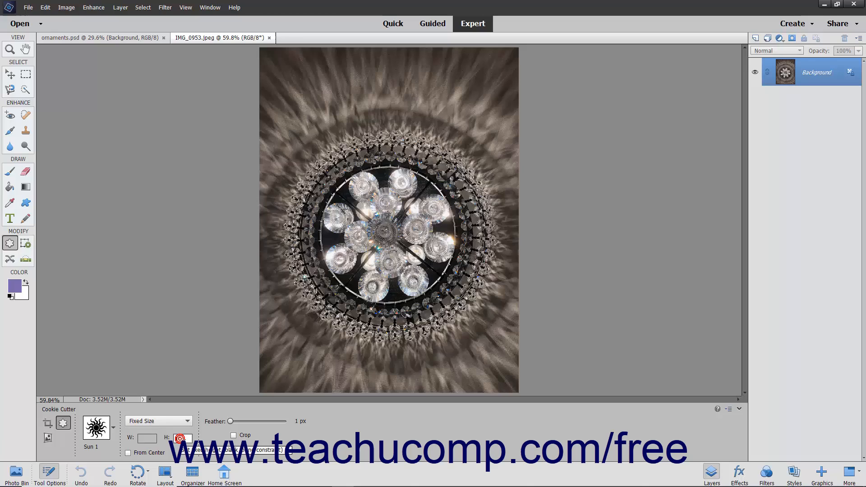
click(159, 421)
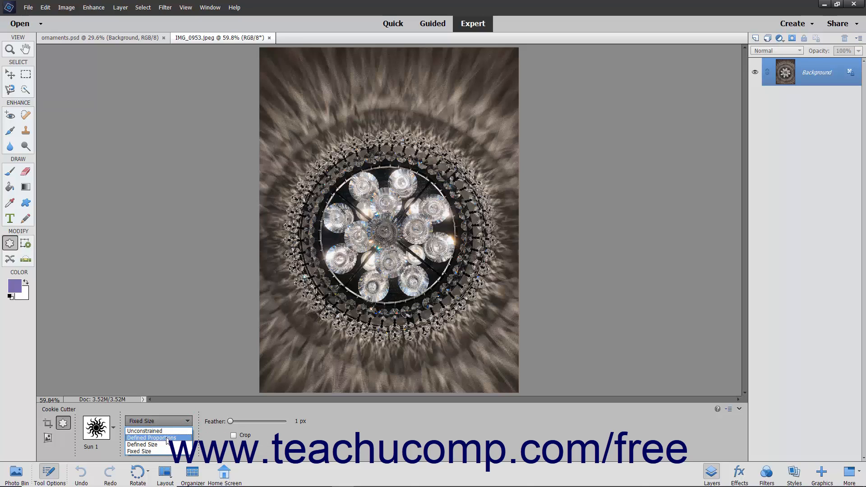
click(150, 437)
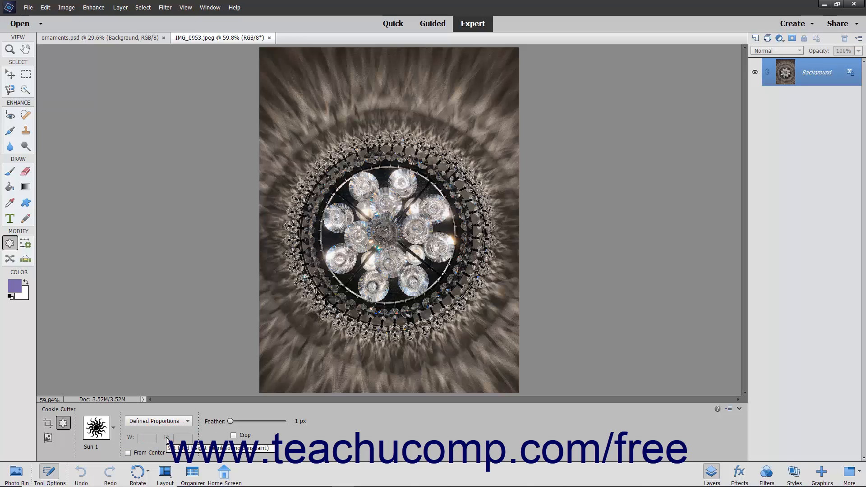
mouse_move(128, 453)
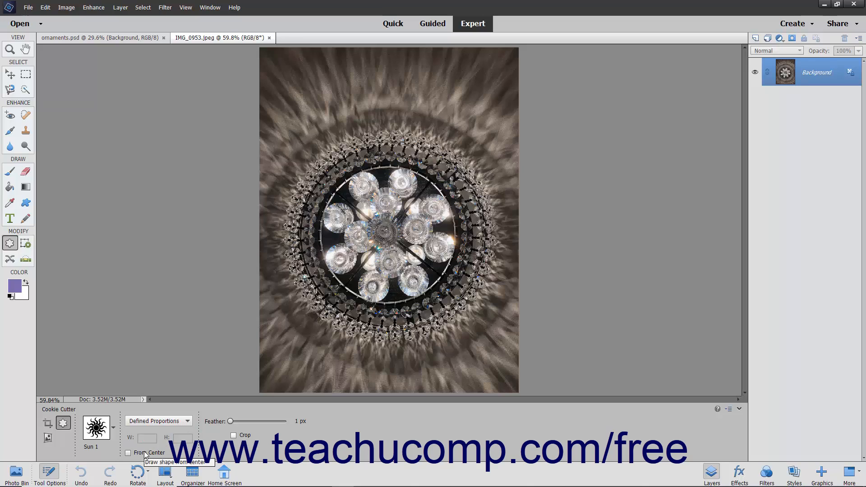
- Enable From Center and drag out a large Sun 1 cutout centred on the chandelier
click(127, 452)
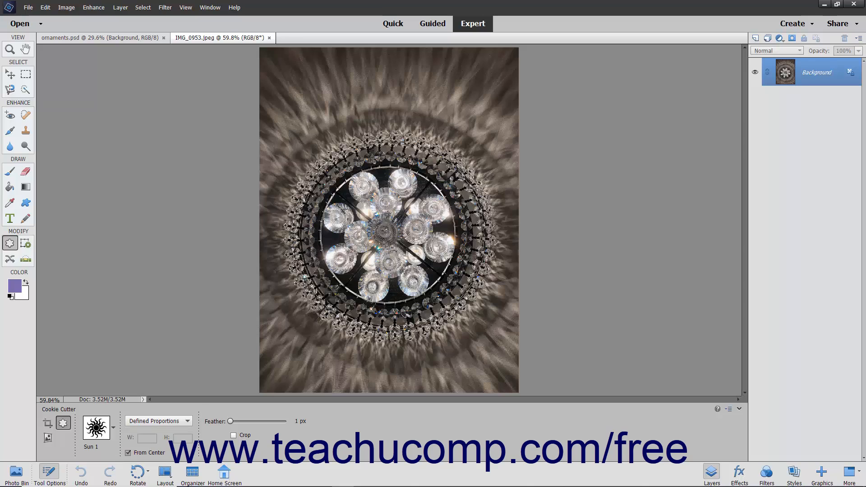
mouse_move(231, 421)
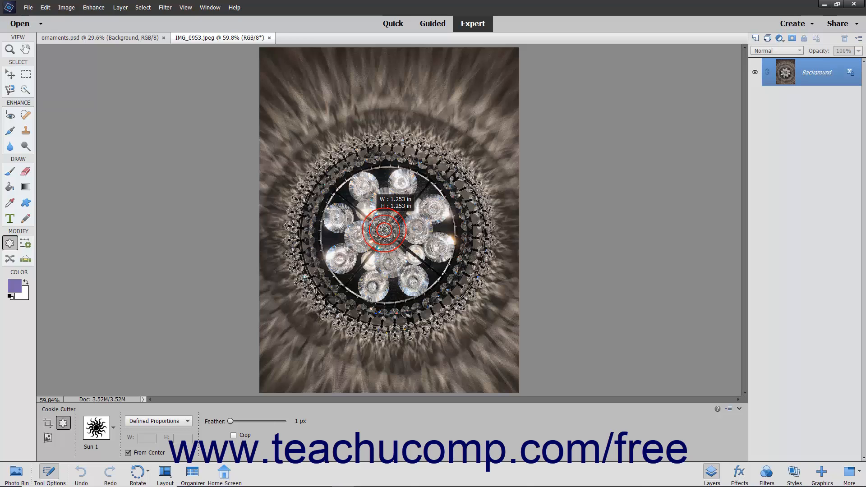
drag(383, 230, 252, 122)
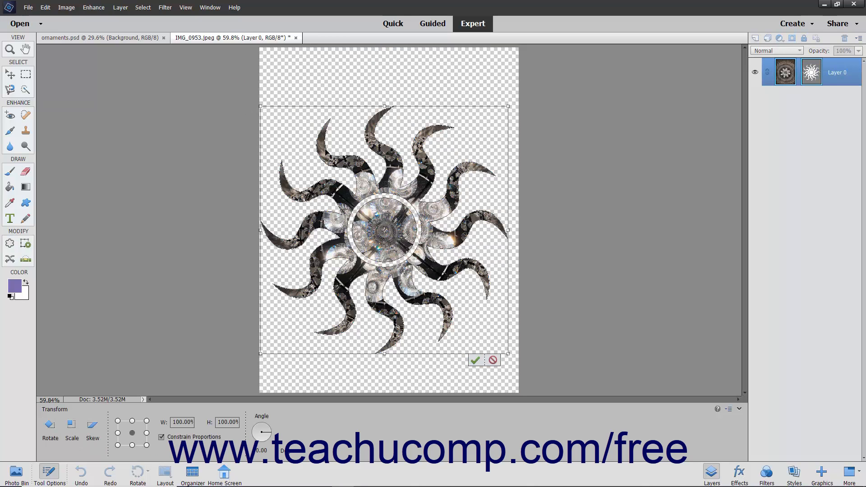
mouse_move(304, 119)
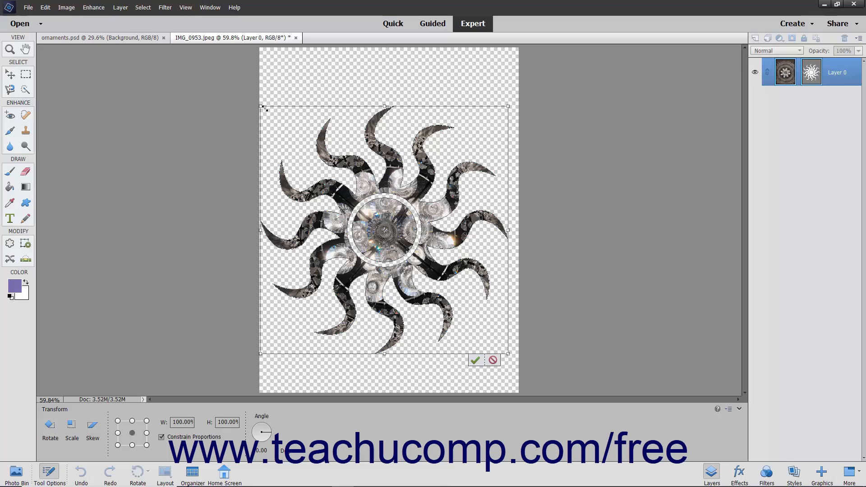
- Review the Transform options for the sun cutout, keeping it scaled at its current size
click(92, 425)
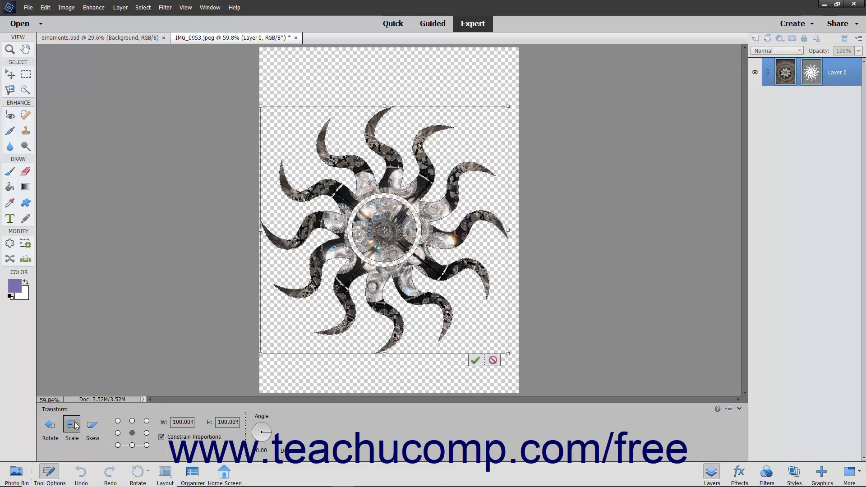
mouse_move(328, 363)
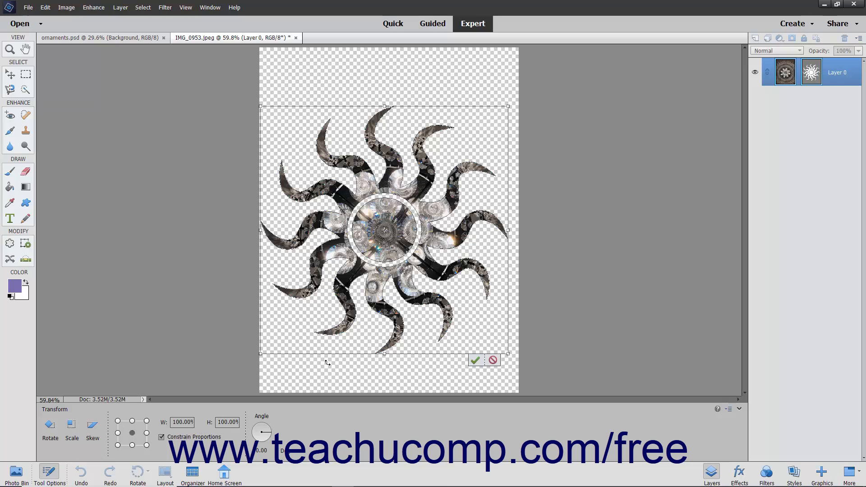
mouse_move(475, 360)
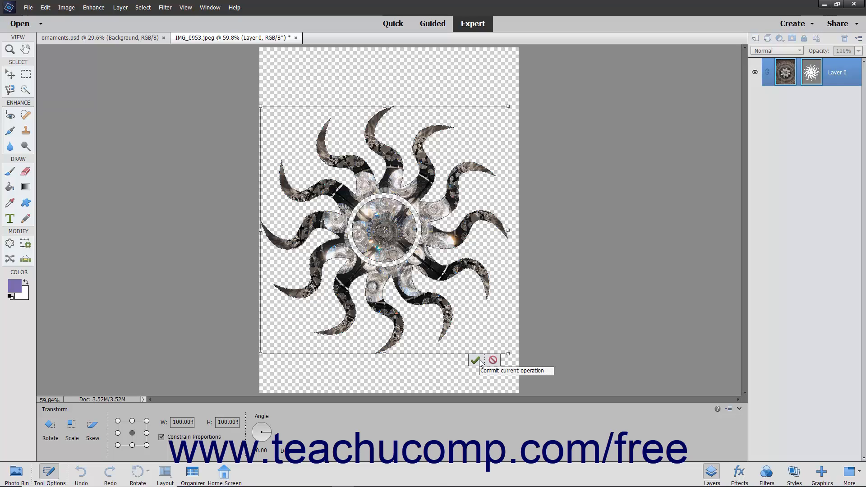